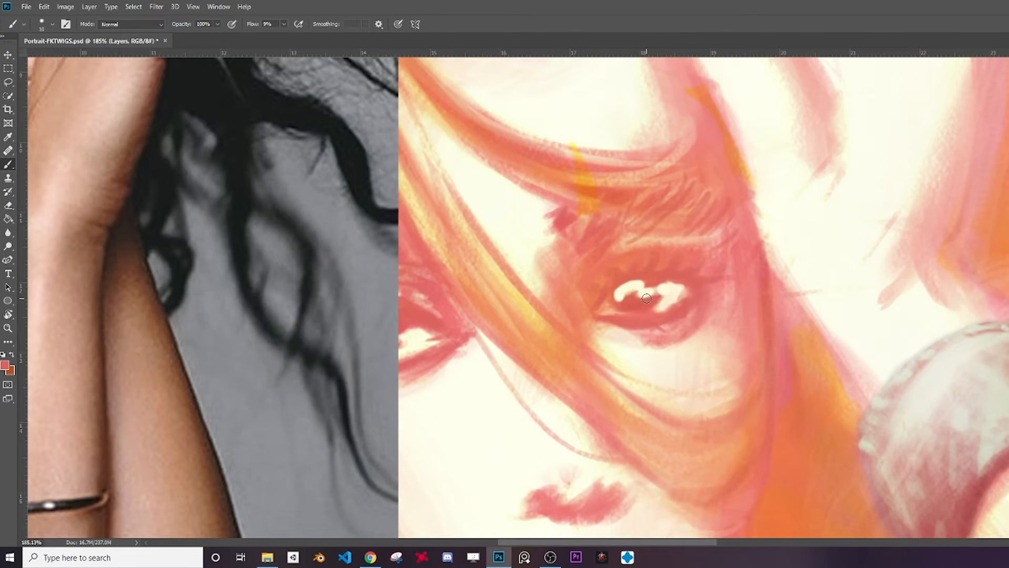
# Step: Create a 2160×2700 px portrait artboard named Alis Propriis from the painting and photo layers
pyautogui.moveTo(647, 297); pyautogui.dragTo(657, 298)
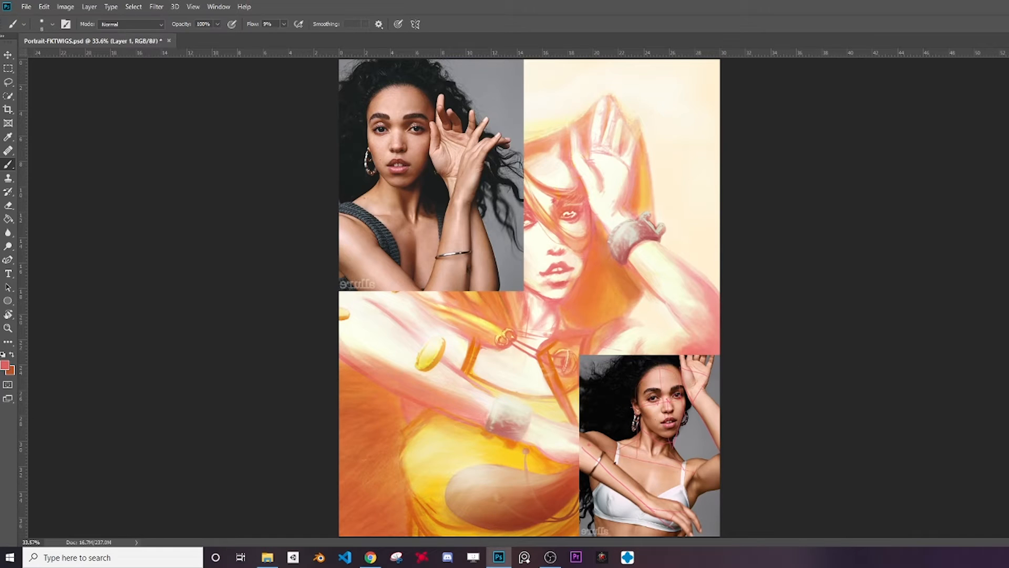
pyautogui.click(9, 40)
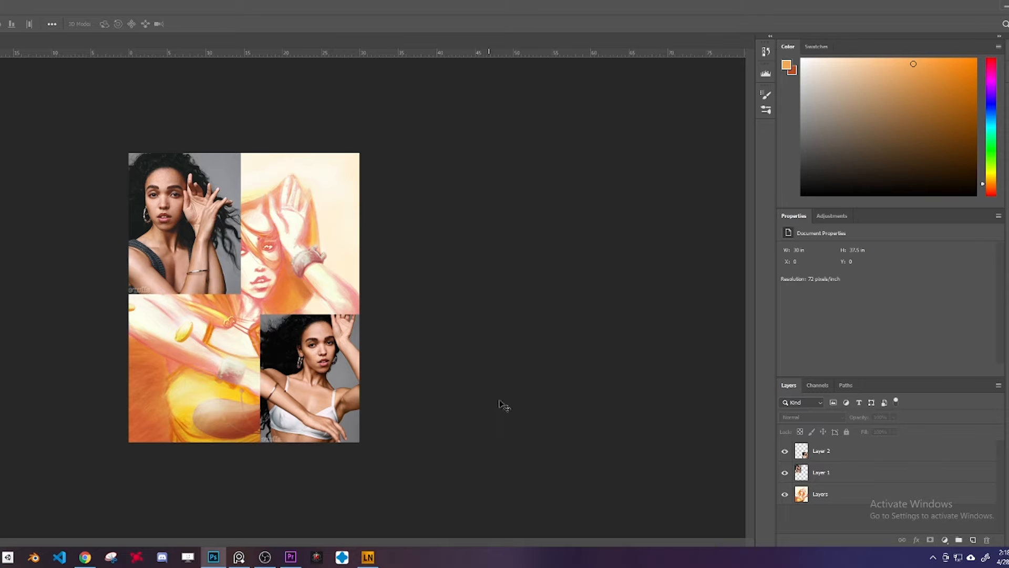
pyautogui.click(820, 494)
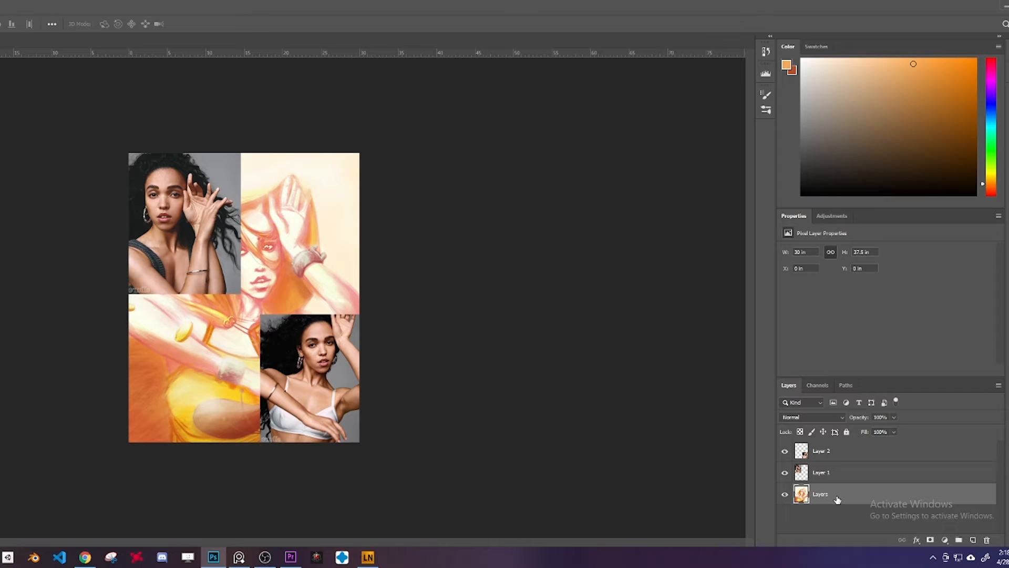
pyautogui.moveTo(837, 499)
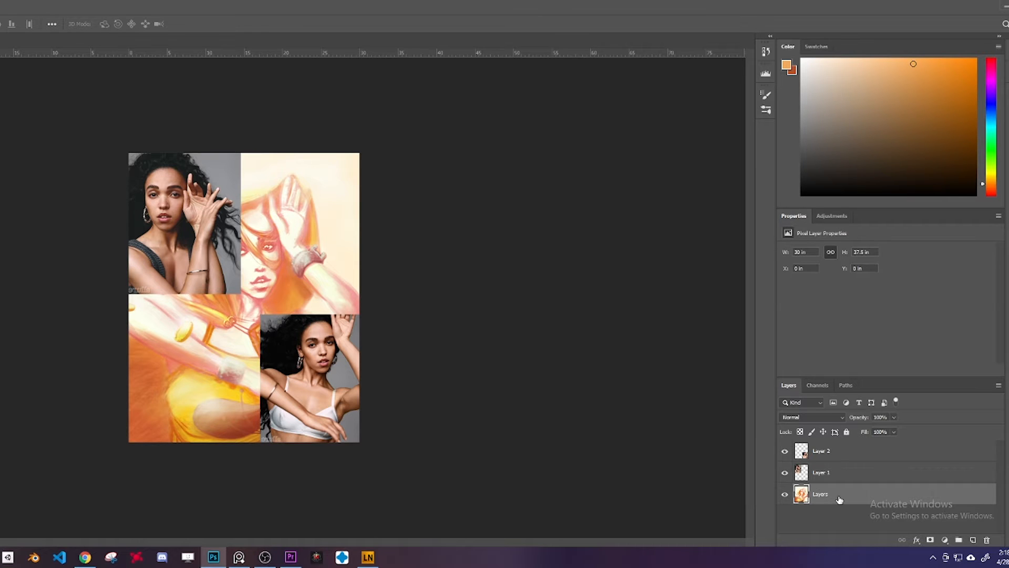
pyautogui.rightClick(820, 494)
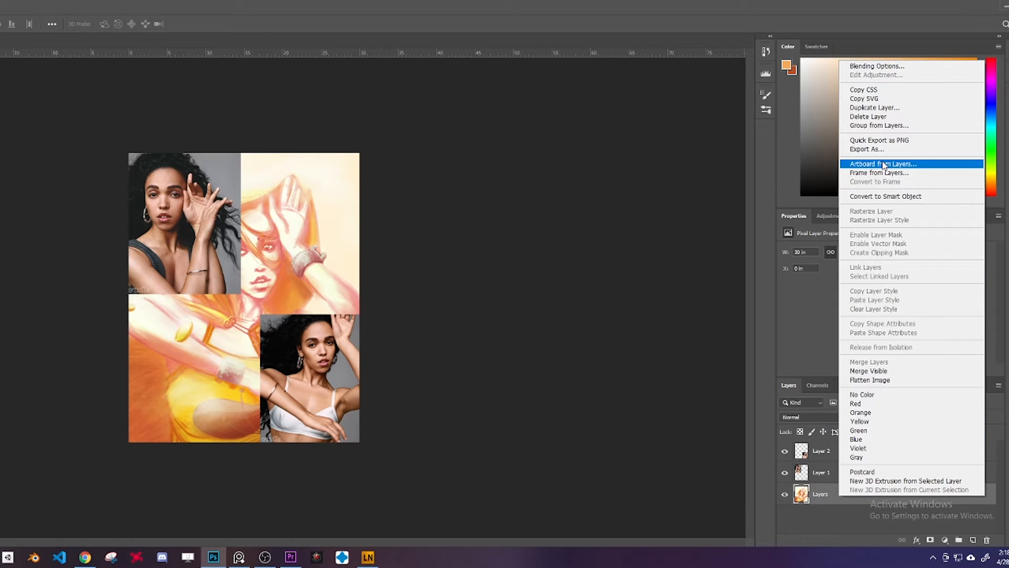
pyautogui.click(883, 164)
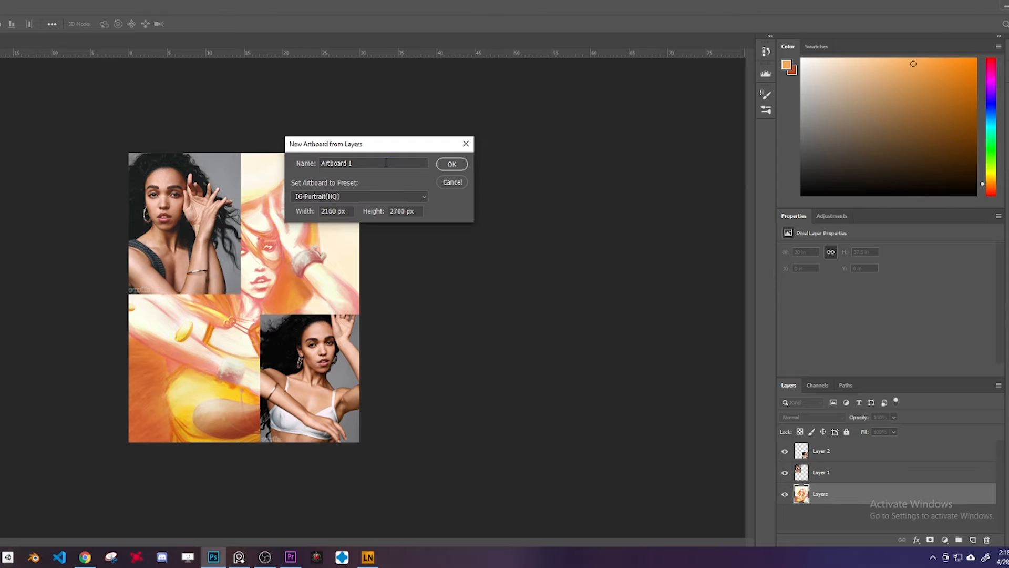
pyautogui.write('Als Propris')
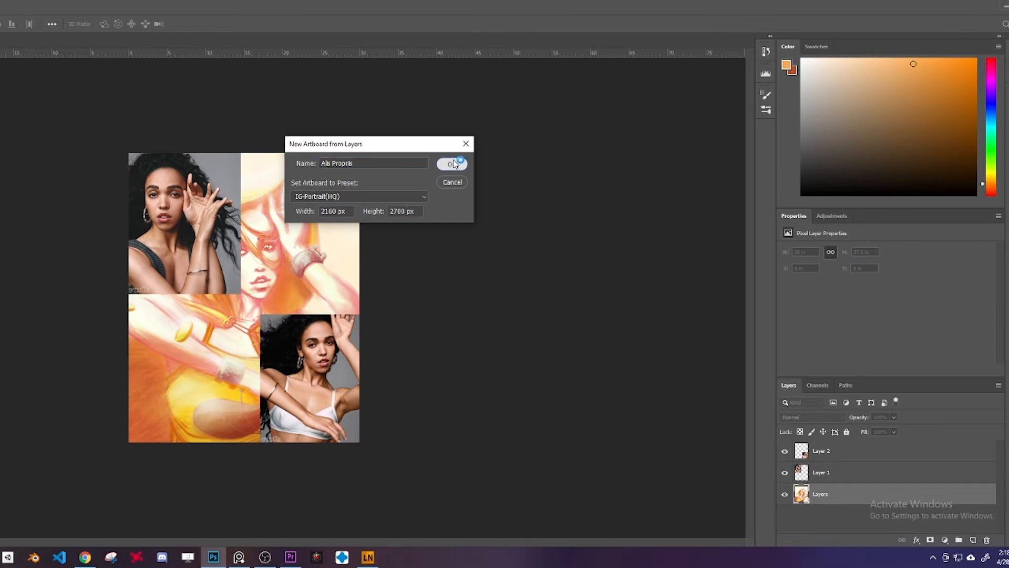
pyautogui.click(452, 163)
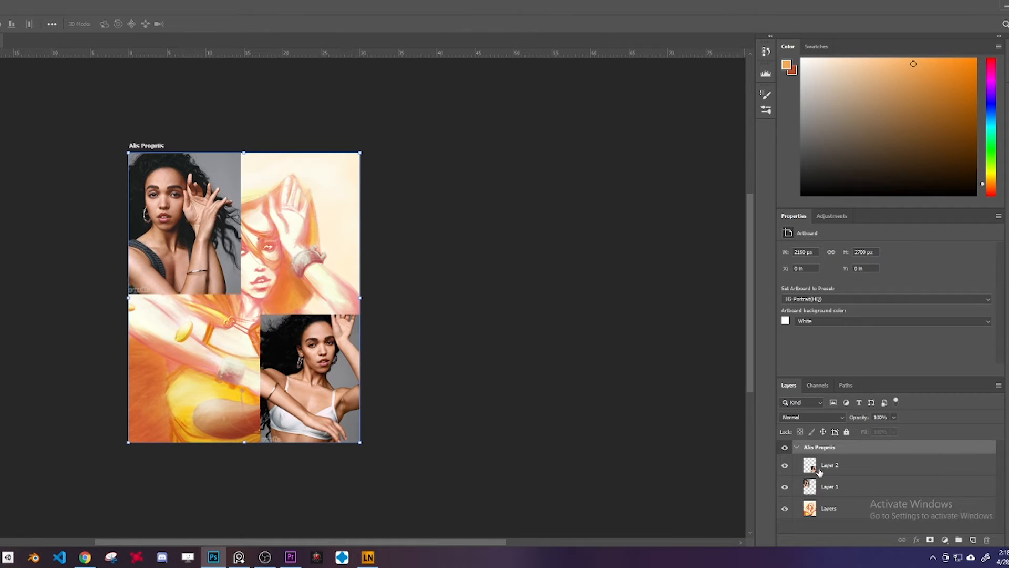
# Step: Make Layer 2 its own artboard Ref 1 and move it right of the painting
pyautogui.click(830, 464)
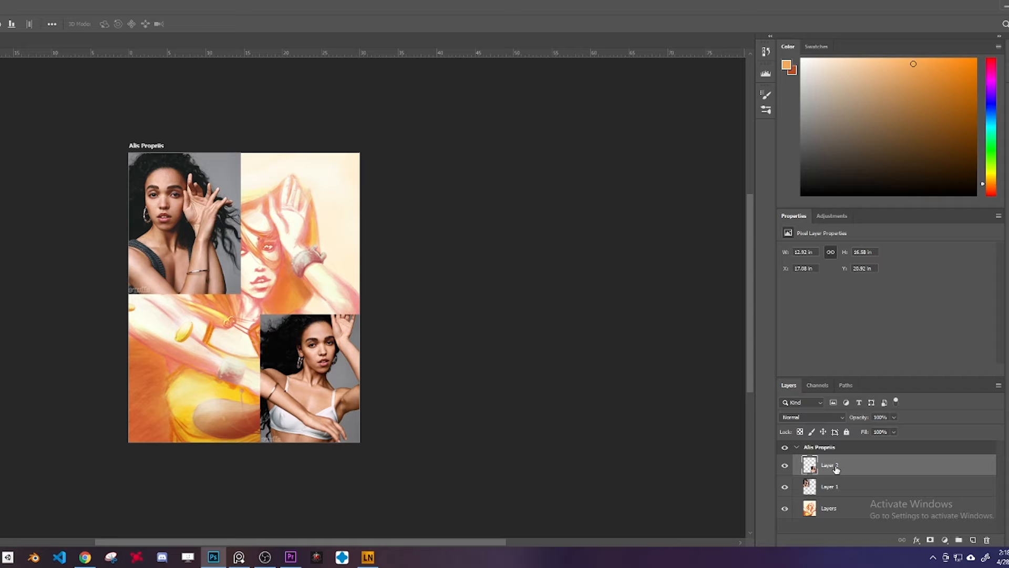
pyautogui.rightClick(831, 464)
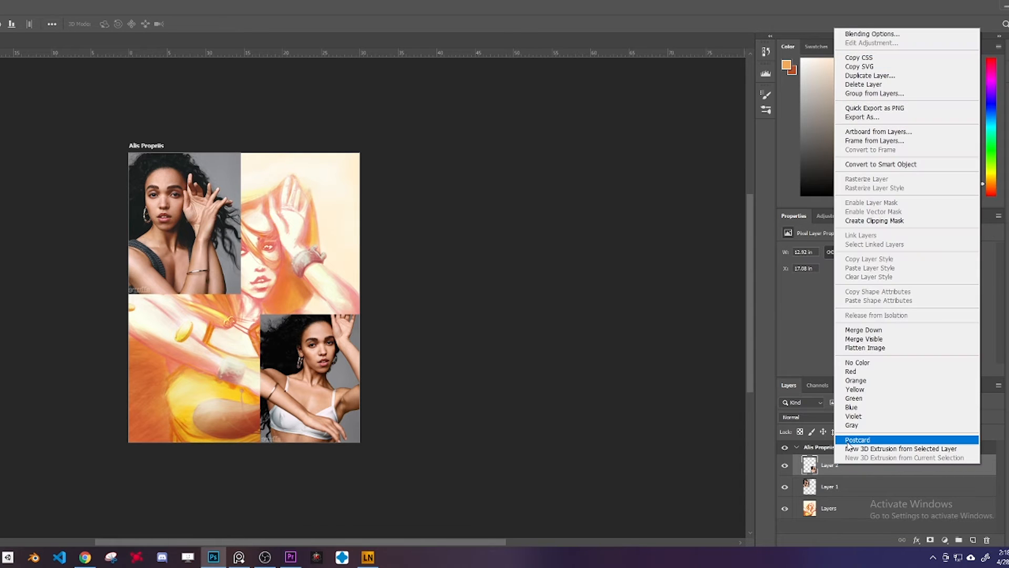
pyautogui.moveTo(882, 85)
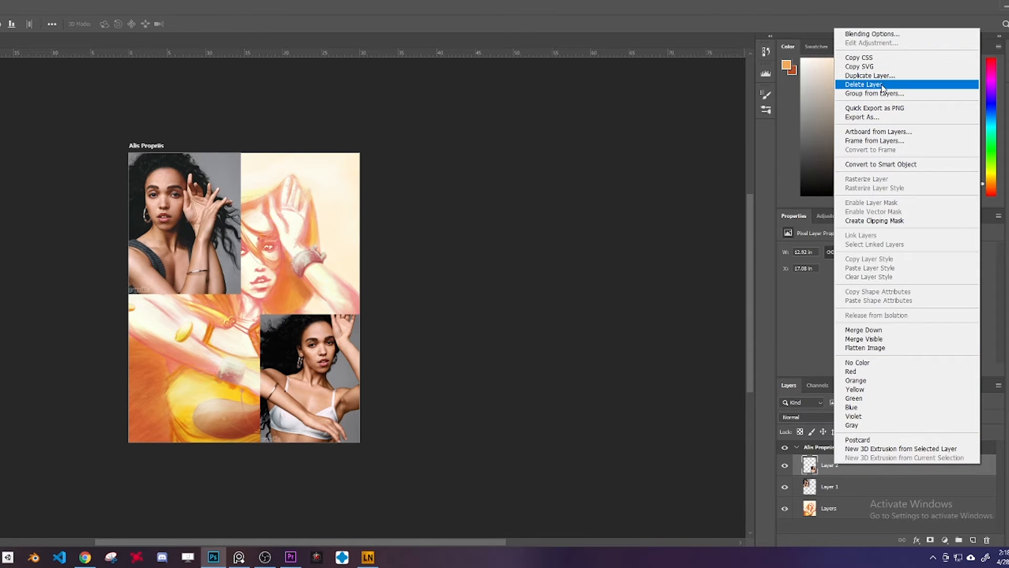
pyautogui.click(878, 131)
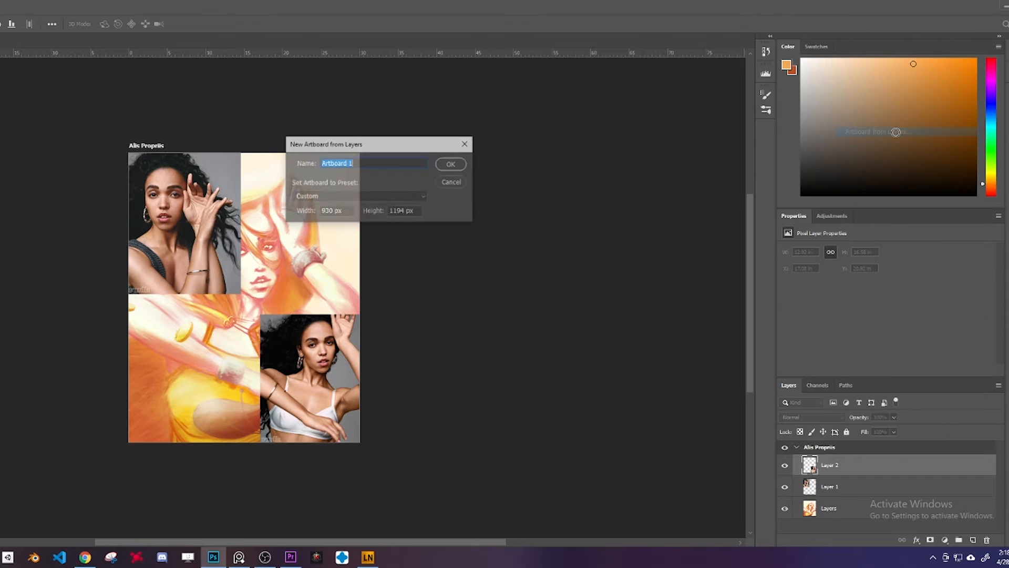
pyautogui.write('Ref')
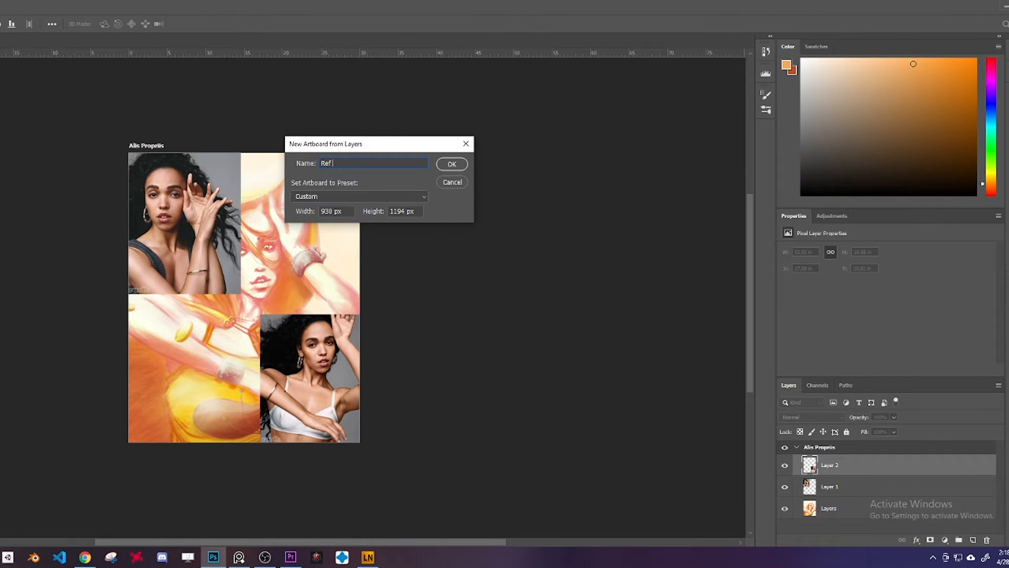
pyautogui.click(452, 163)
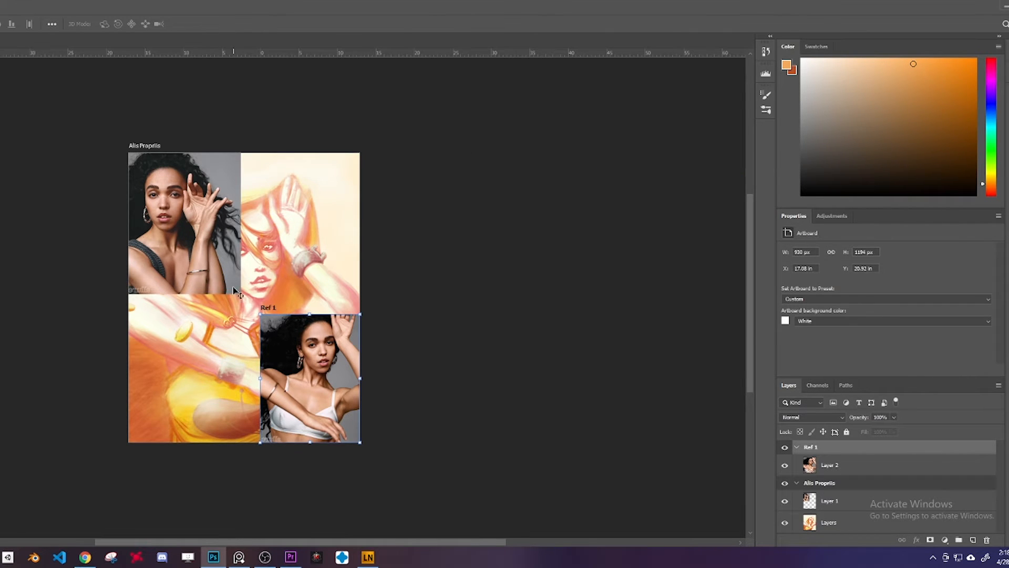
pyautogui.moveTo(309, 377); pyautogui.dragTo(429, 383)
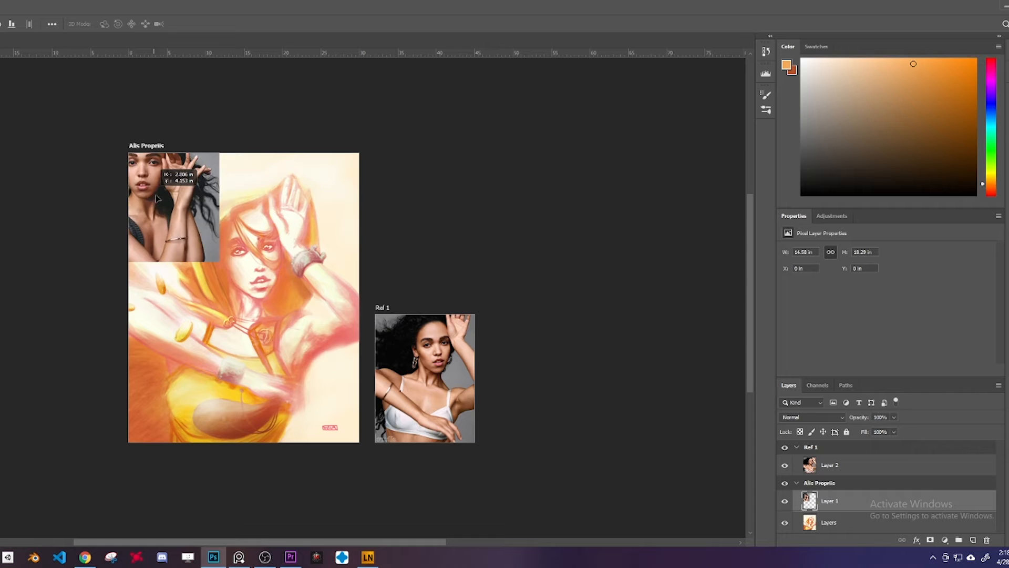
# Step: Make Layer 1 its own artboard Ref 2, placed left of the painting
pyautogui.moveTo(174, 206); pyautogui.dragTo(186, 232)
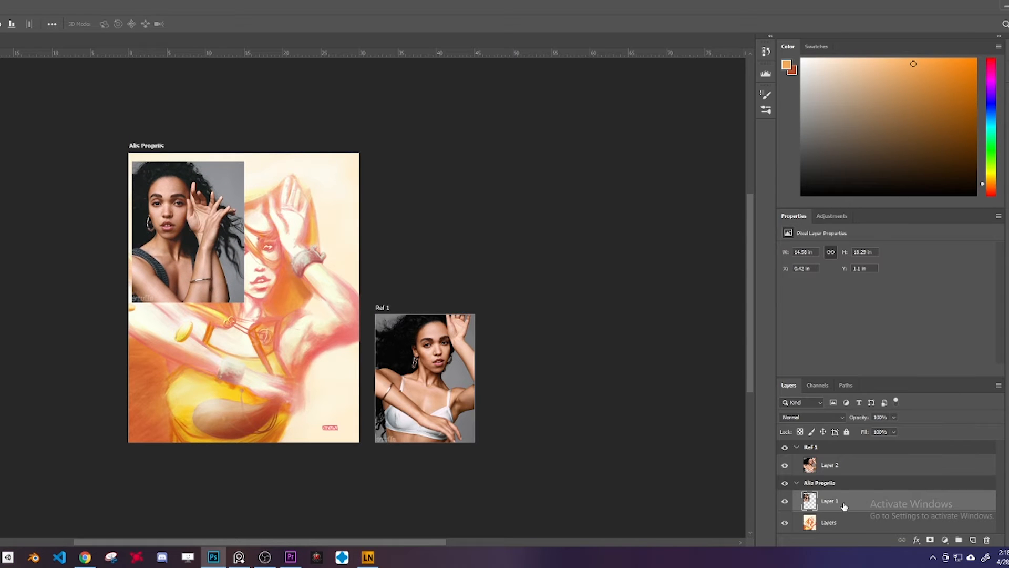
pyautogui.rightClick(829, 501)
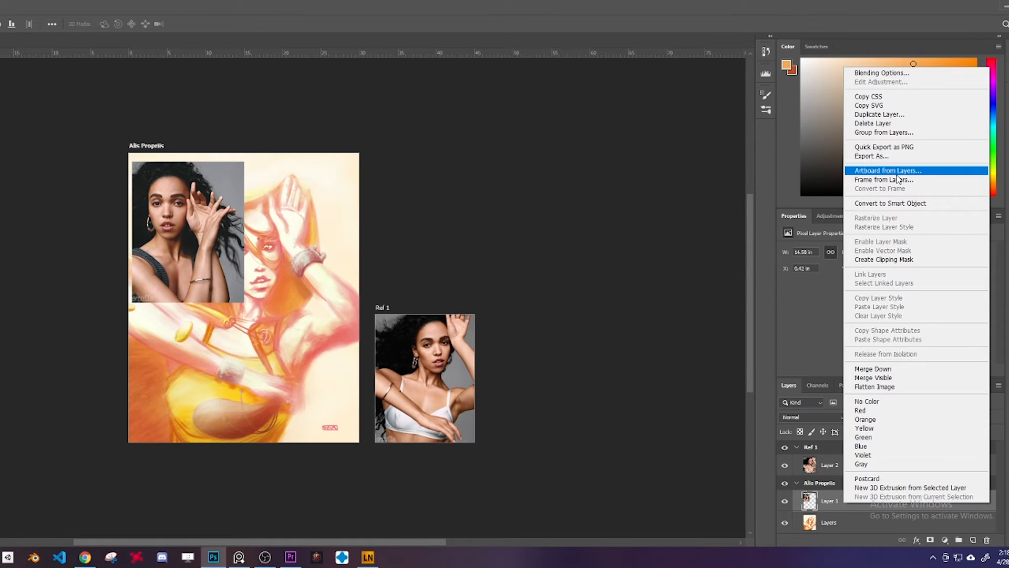
pyautogui.click(888, 170)
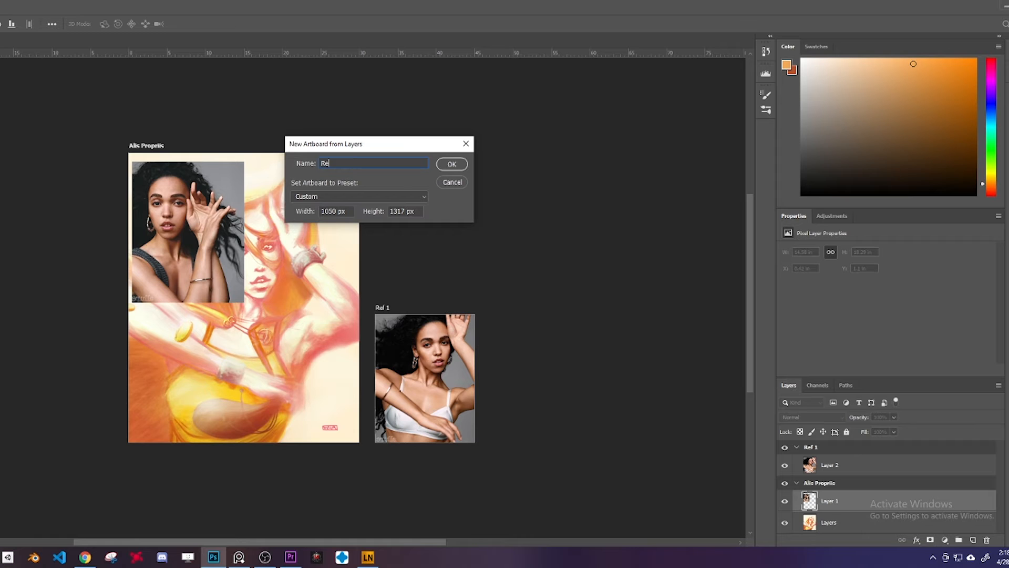
pyautogui.click(451, 163)
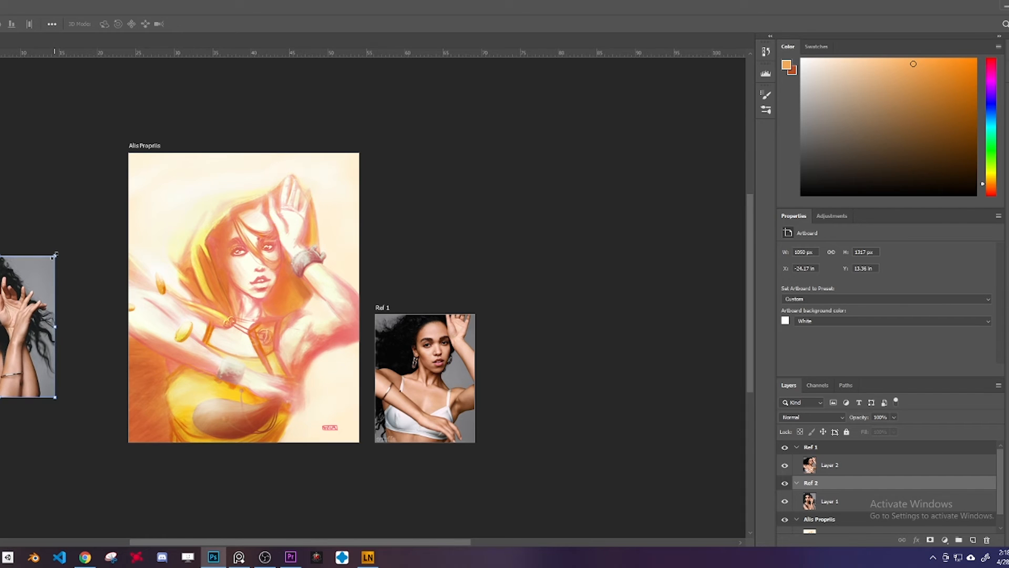
pyautogui.moveTo(601, 423)
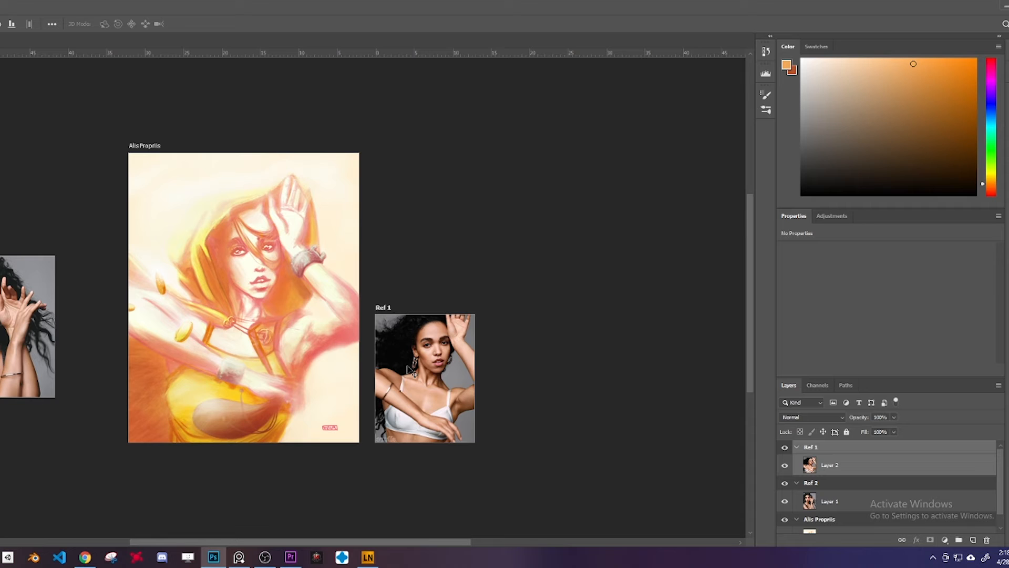
pyautogui.moveTo(505, 367)
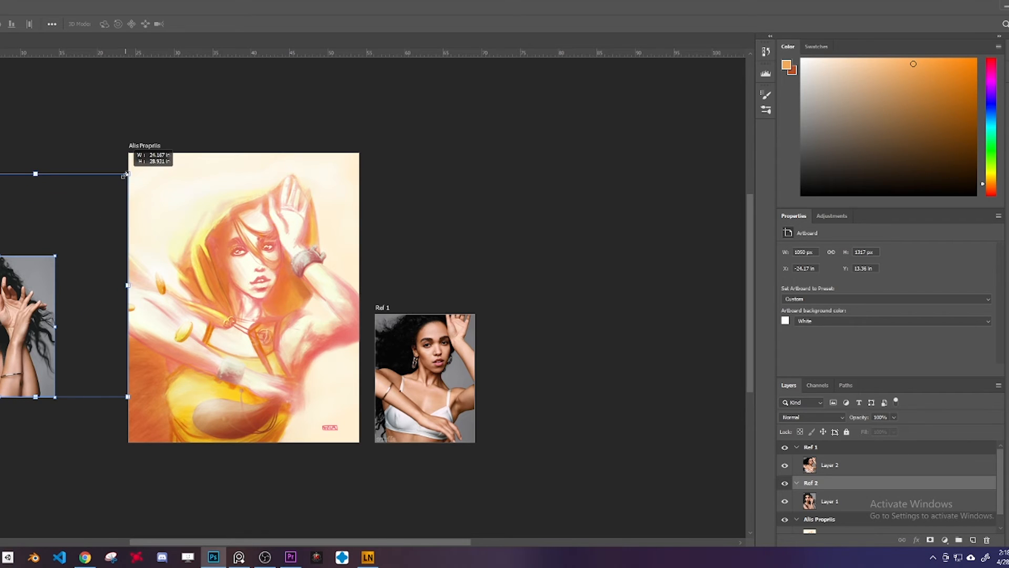
# Step: Scale the reference photos and artboards to Ref 1 1828×2364 px and Ref 2 1606×1970 px, Ref 1 beside the painting
pyautogui.click(831, 501)
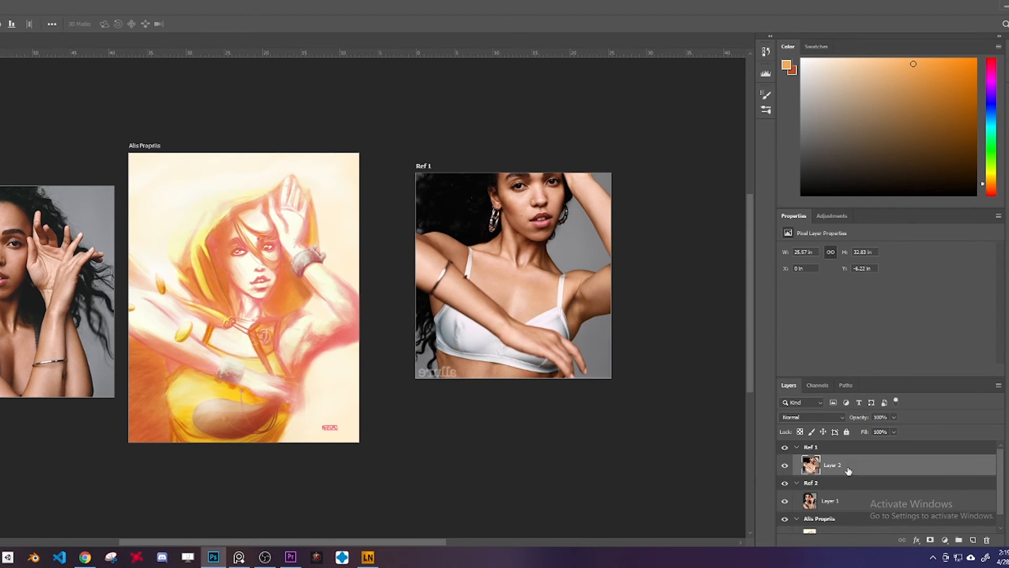
pyautogui.click(812, 447)
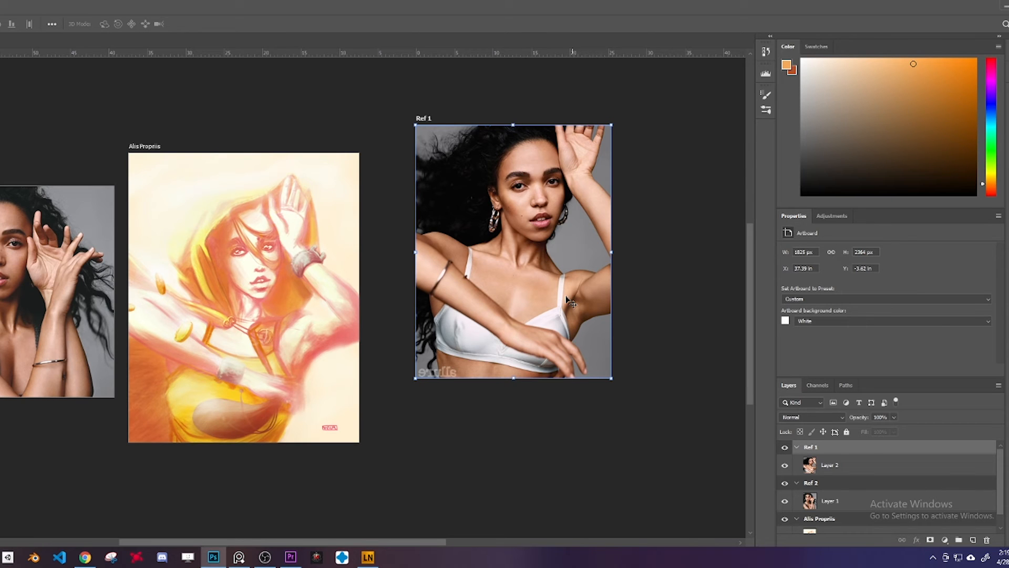
pyautogui.moveTo(567, 299); pyautogui.dragTo(467, 306)
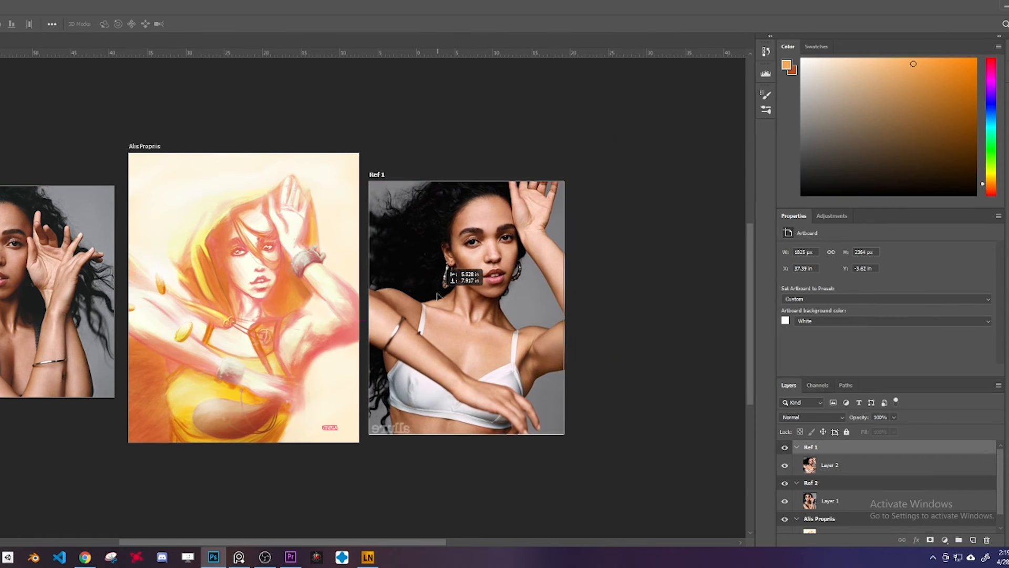
pyautogui.click(57, 289)
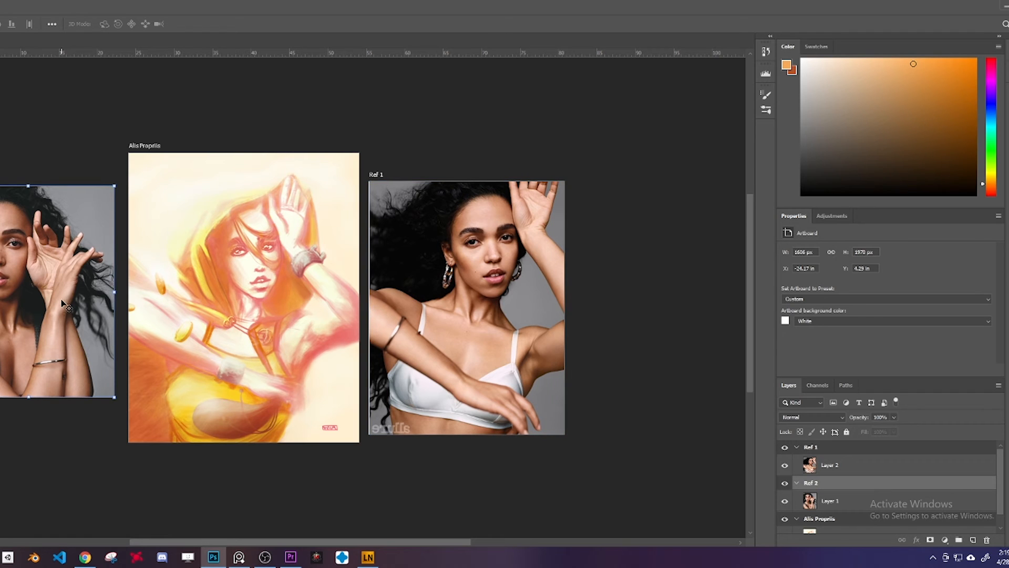